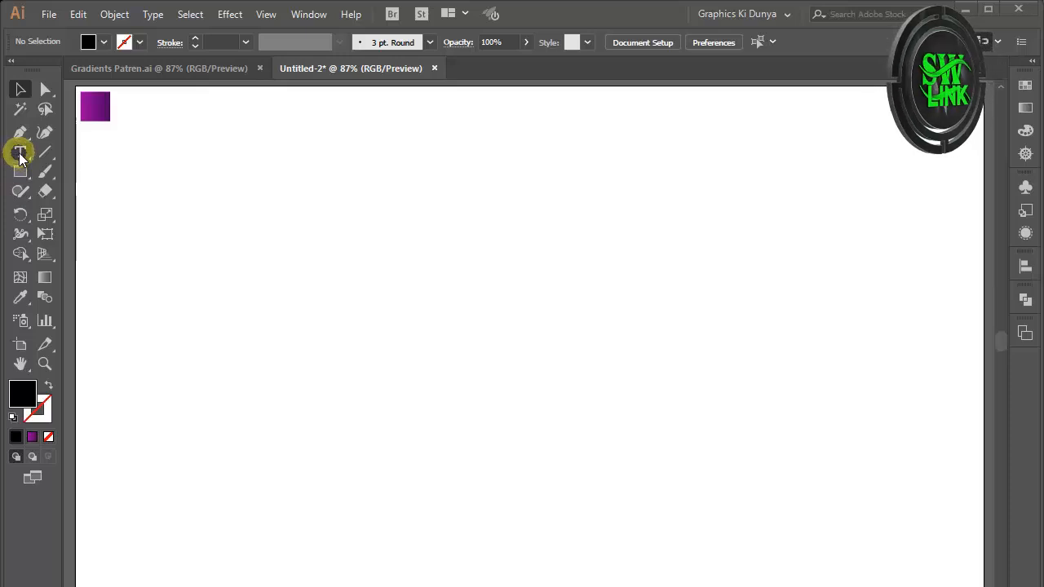
Place the word Glitter in large black script lettering across the artboard
{"action": "left_click", "coordinate": [21, 155]}
{"action": "type", "text": "Glitter"}
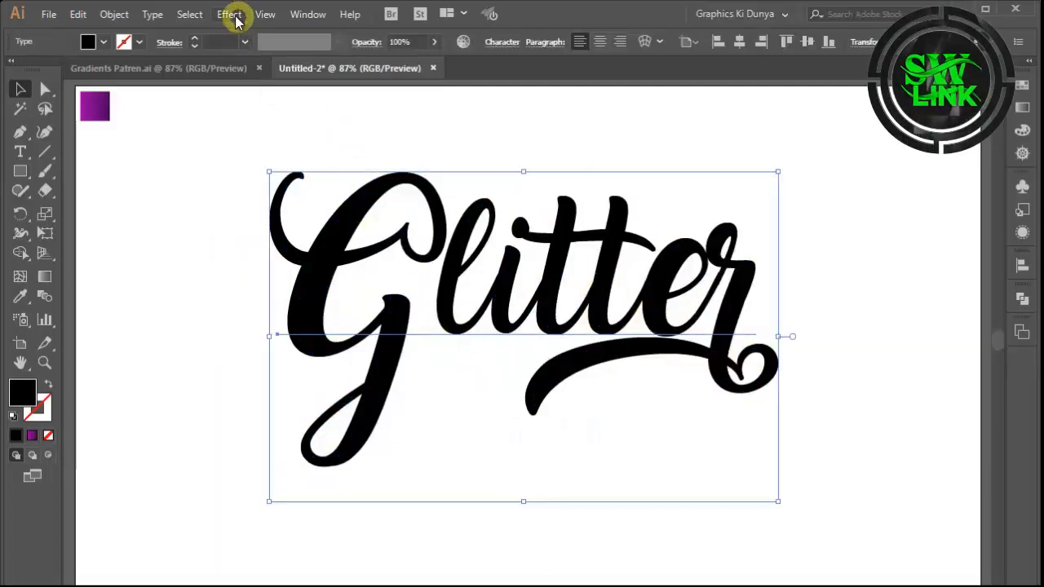
Apply the Grain texture effect so the black lettering turns rough and grainy
{"action": "left_click", "coordinate": [229, 13]}
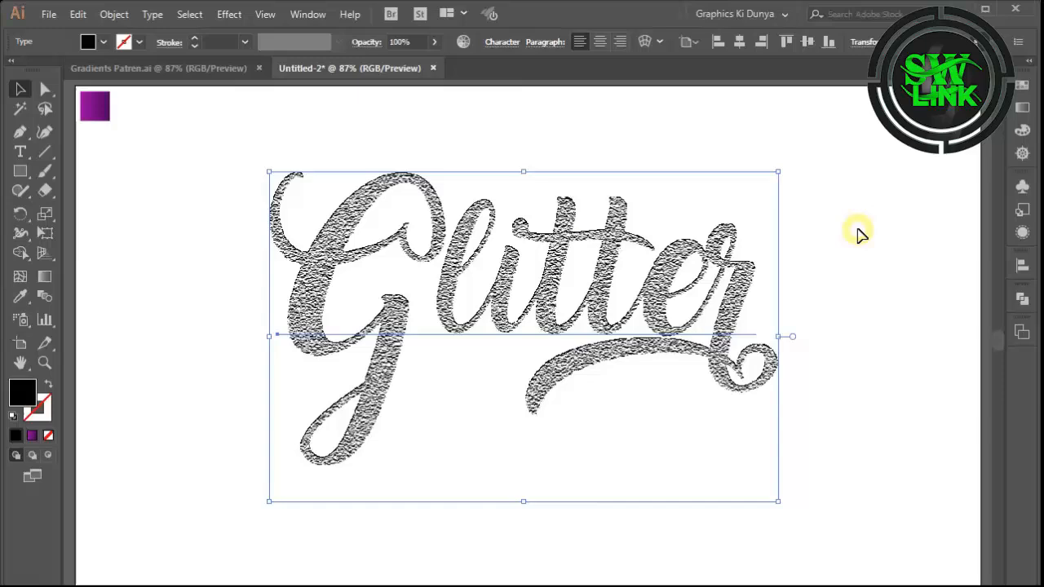
{"action": "left_click", "coordinate": [228, 13]}
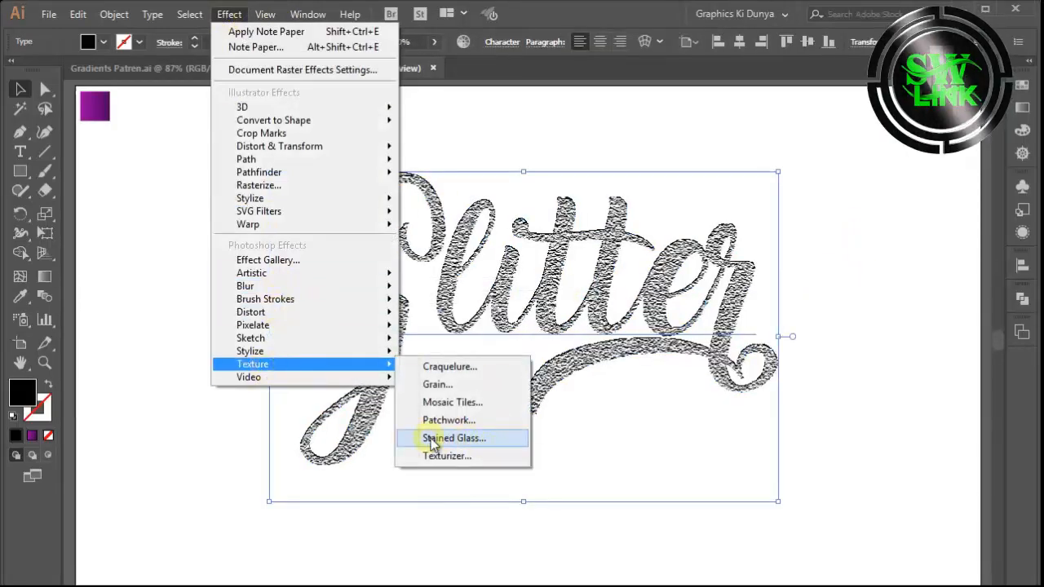
Layer the Stained Glass texture over the grainy Glitter lettering
{"action": "left_click", "coordinate": [451, 437]}
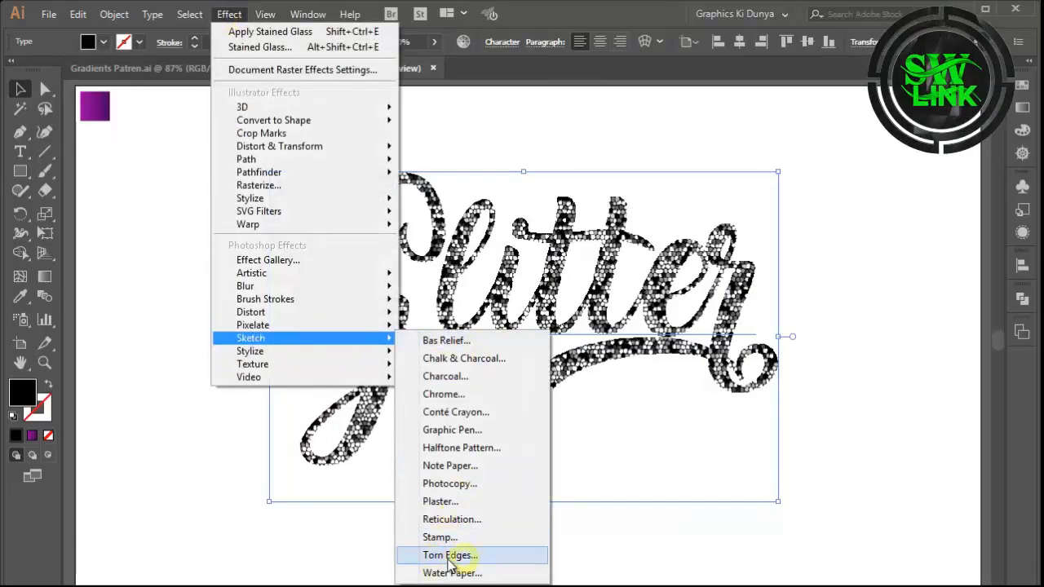
Apply the Torn Edges sketch effect to roughen the textured letters
{"action": "left_click", "coordinate": [450, 555]}
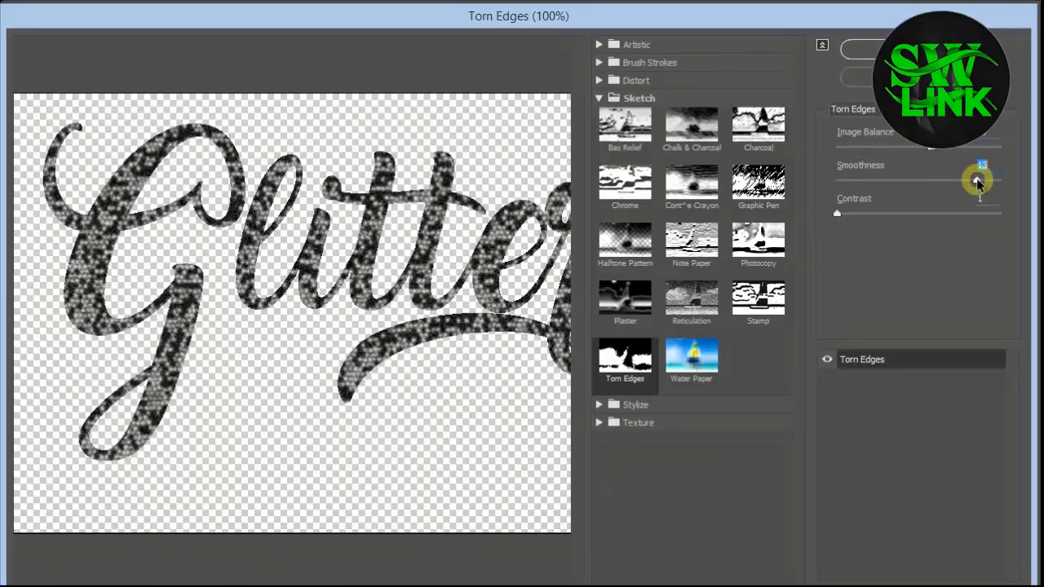
{"action": "left_click", "coordinate": [113, 13]}
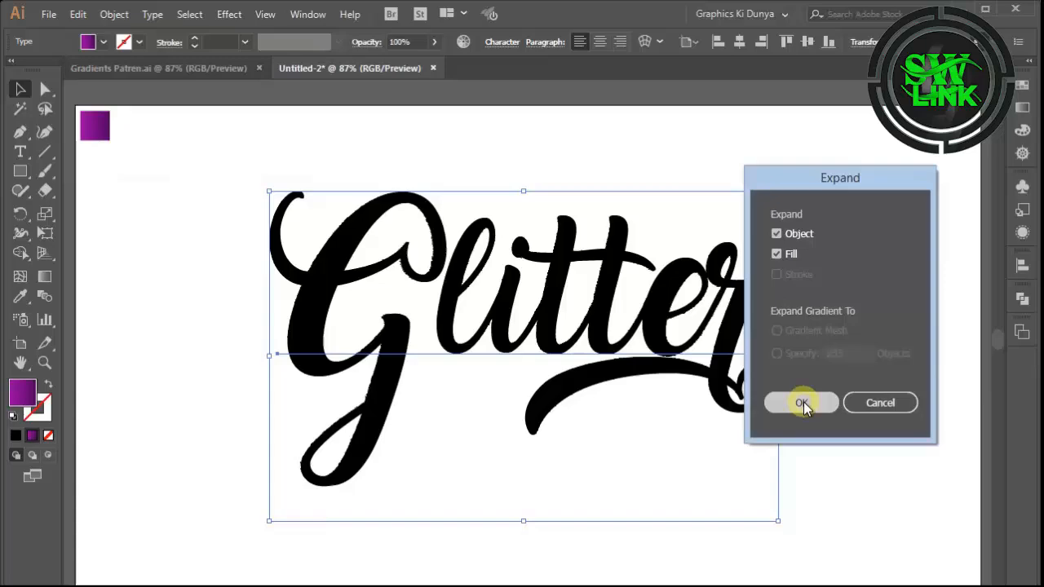
Expand a purple-gradient copy of Glitter into shapes and bring up its blending modes
{"action": "left_click", "coordinate": [801, 403]}
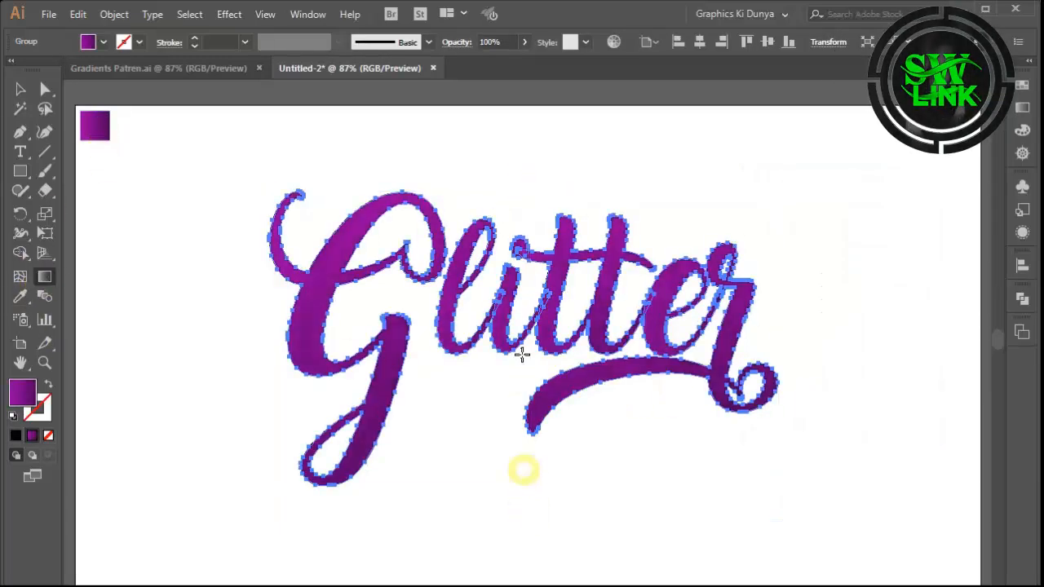
{"action": "left_click", "coordinate": [357, 68]}
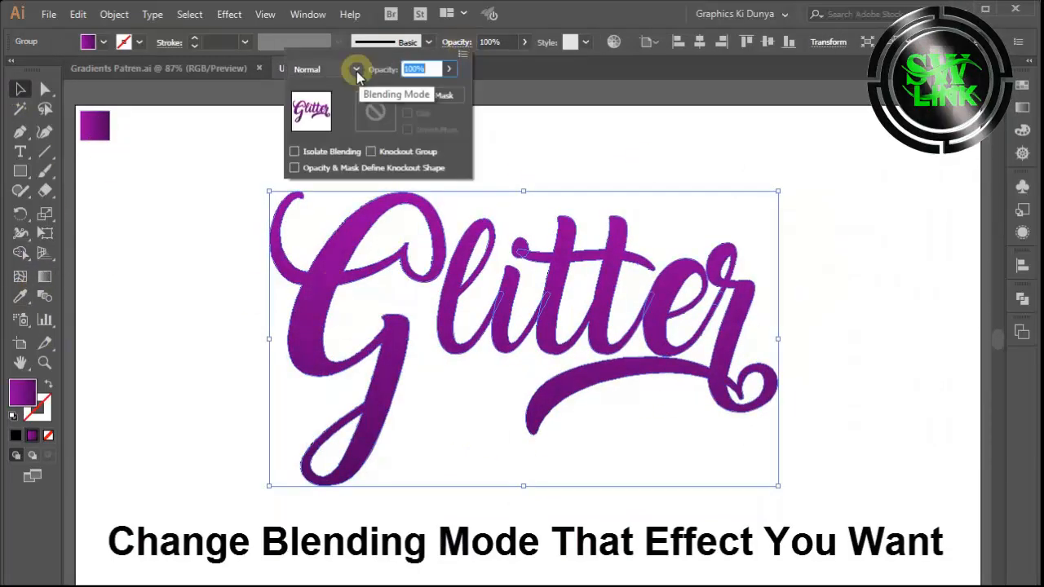